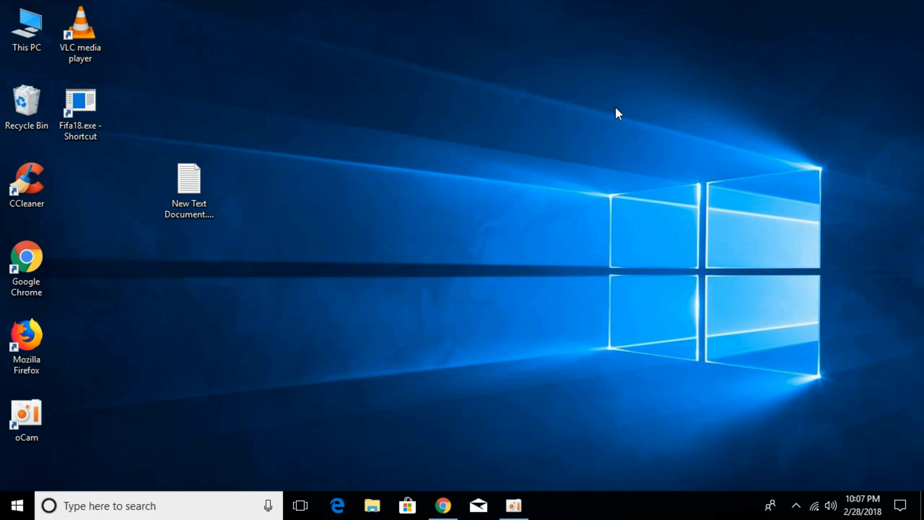
Step: Switch to the Chrome window showing the Google Drive AIO.zip download page
left_click(442, 506)
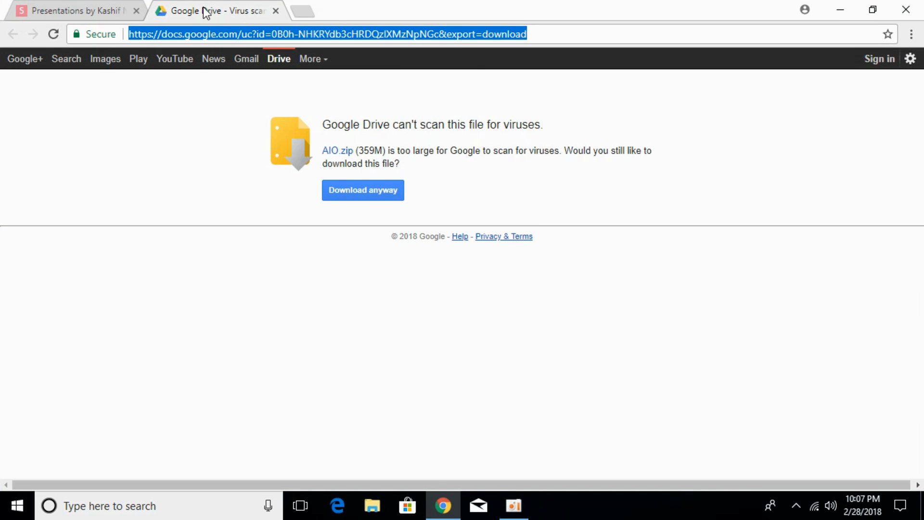
mouse_move(460, 35)
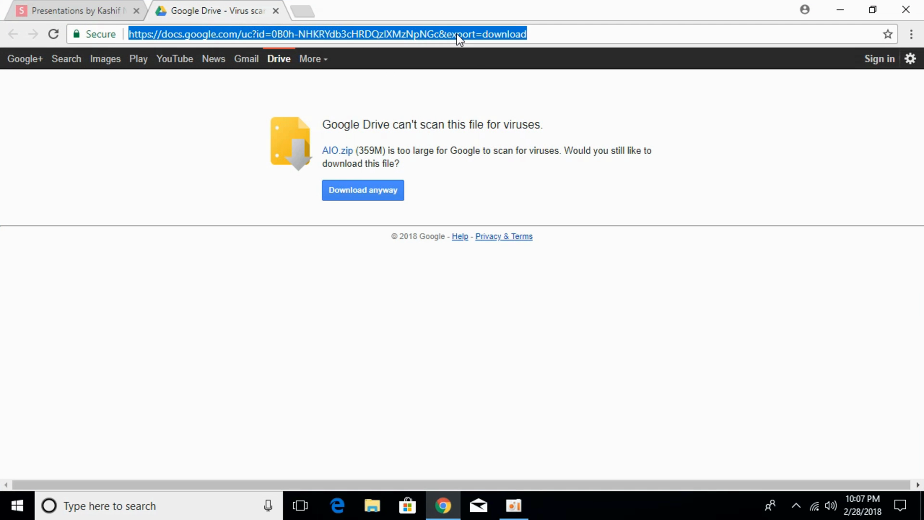
mouse_move(377, 111)
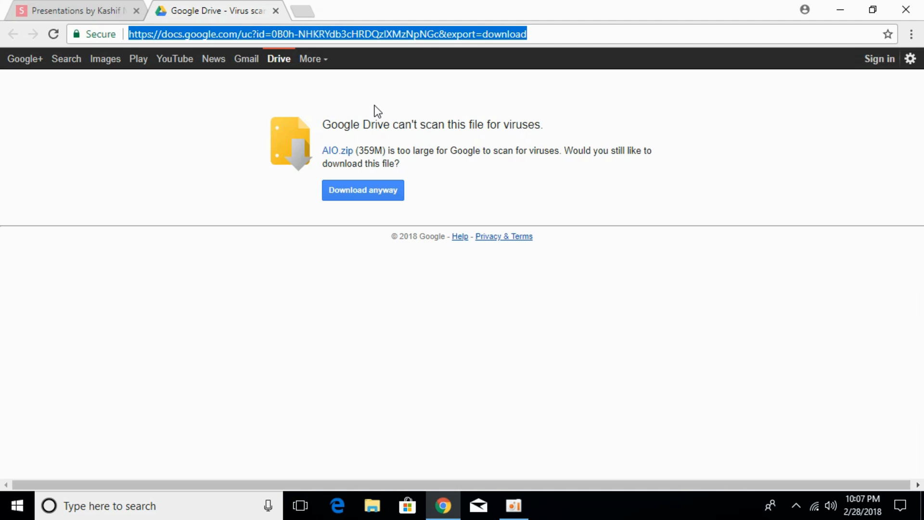
mouse_move(324, 207)
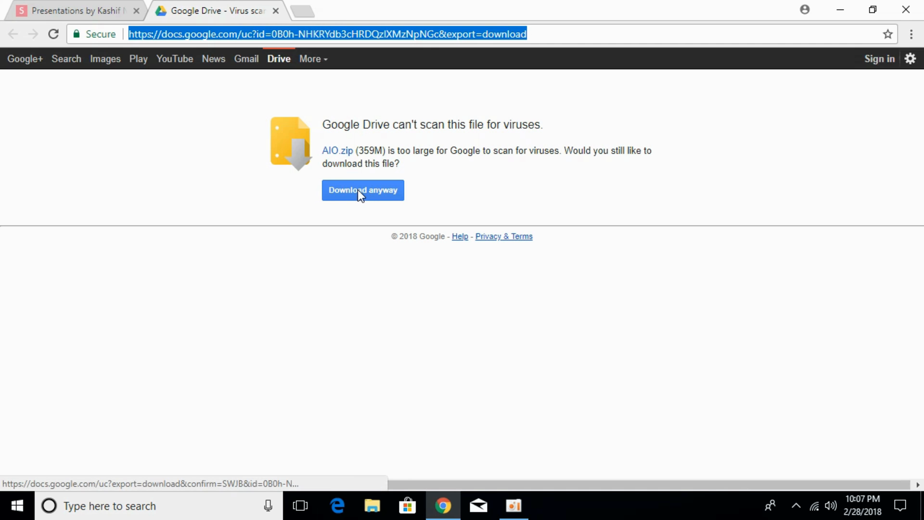
Step: Confirm 'Download anyway' for the 359M AIO.zip and show it in the Downloads folder
left_click(363, 190)
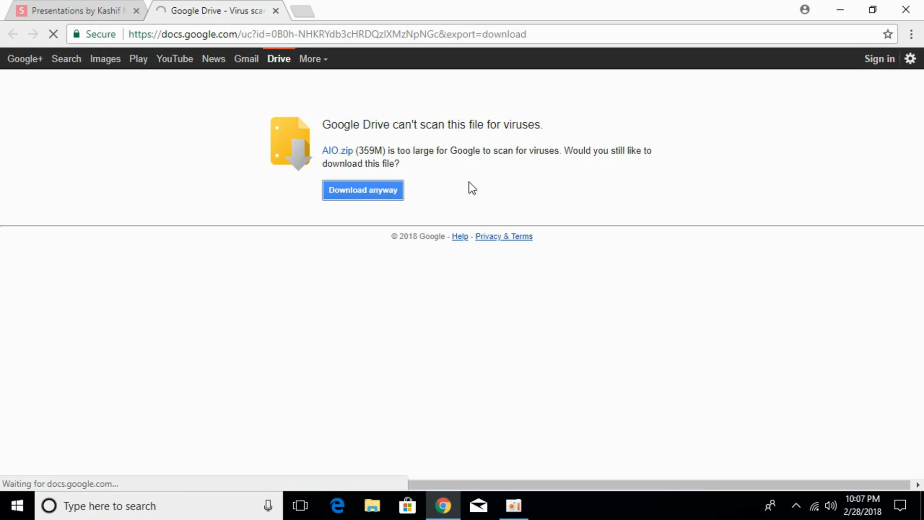
left_click(363, 189)
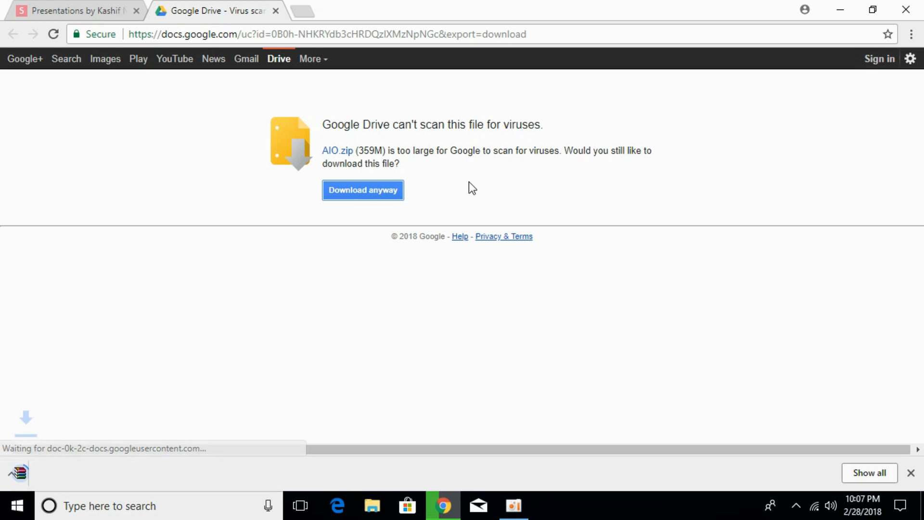
left_click(363, 189)
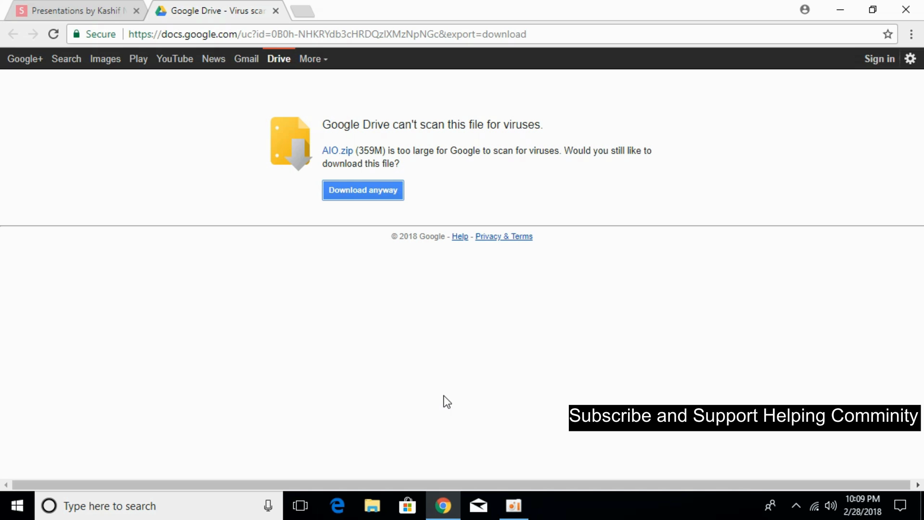
left_click(372, 506)
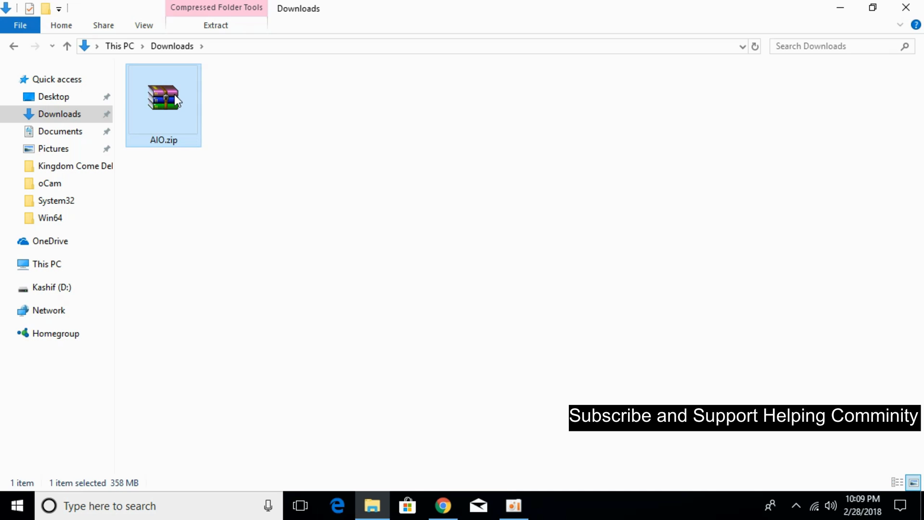
mouse_move(195, 108)
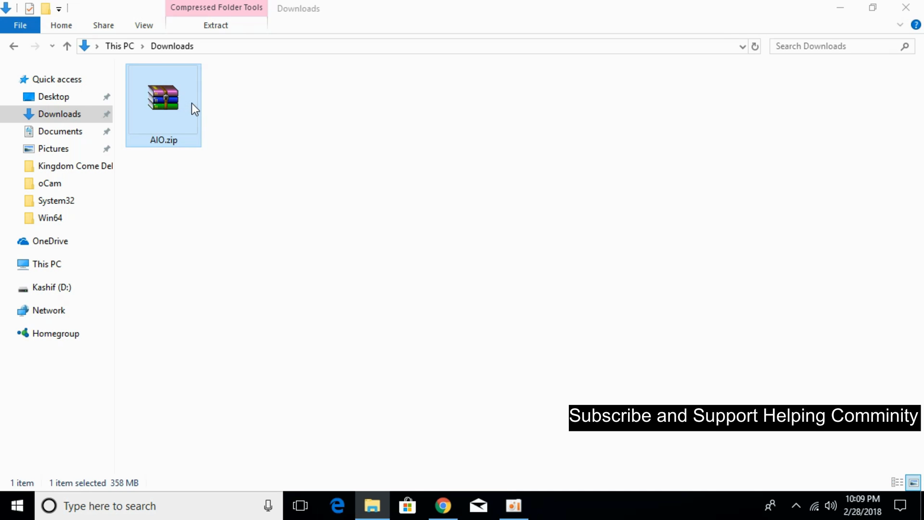
Step: Extract AIO.zip into an AIO folder in Downloads and close WinRAR
double_click(164, 98)
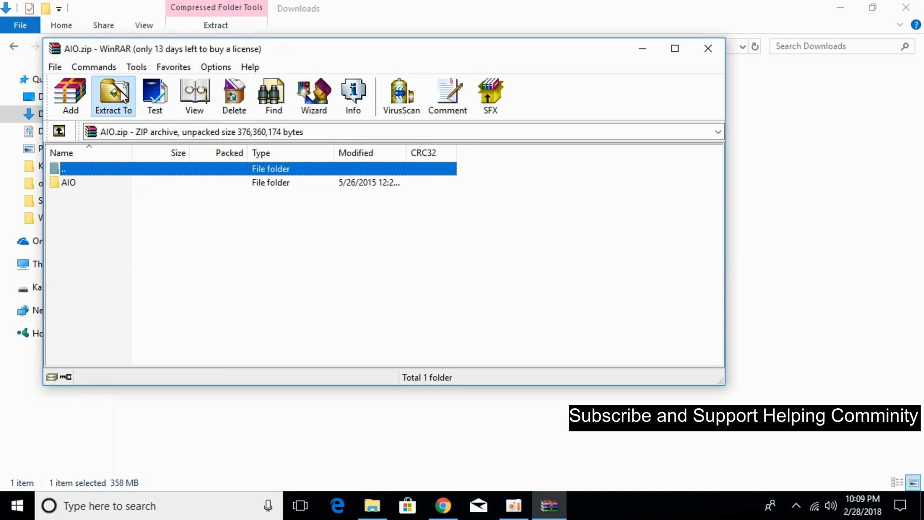
left_click(113, 95)
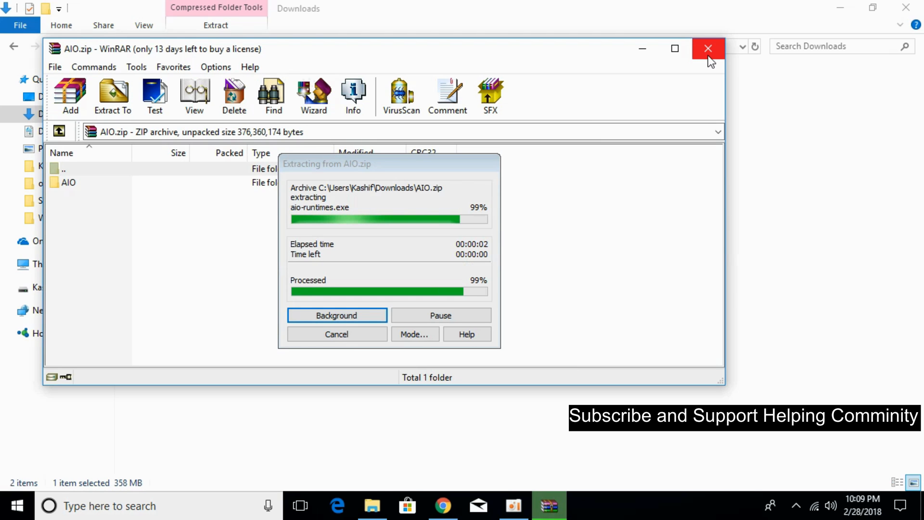
left_click(707, 48)
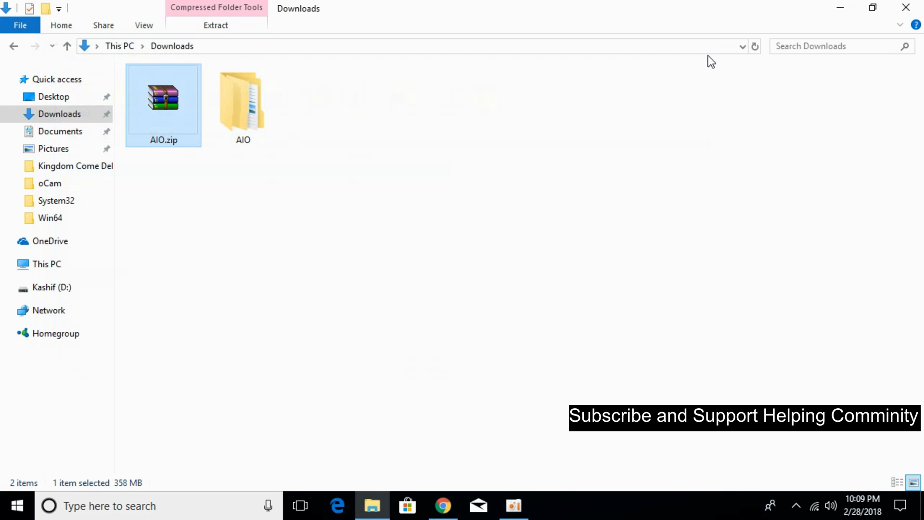
mouse_move(243, 103)
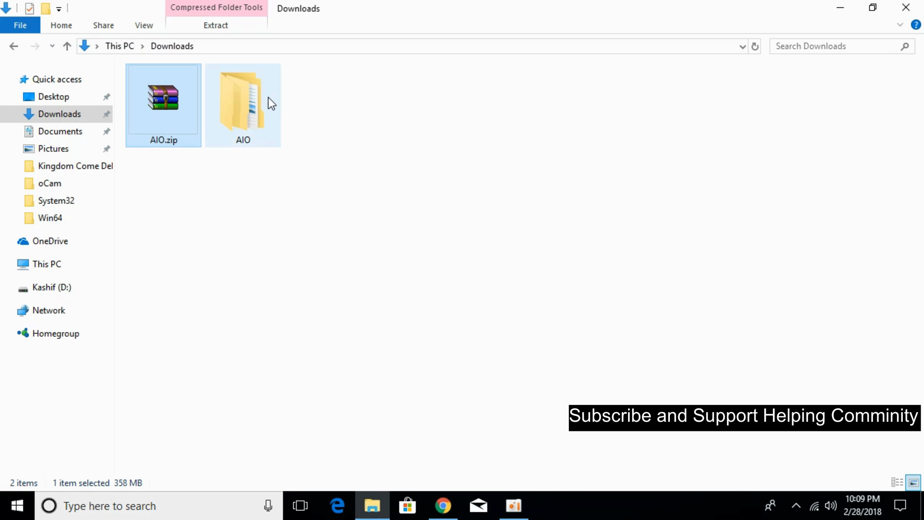
Step: Navigate into AIO\AIO\svcpack and launch aio-runtimes.exe
double_click(243, 103)
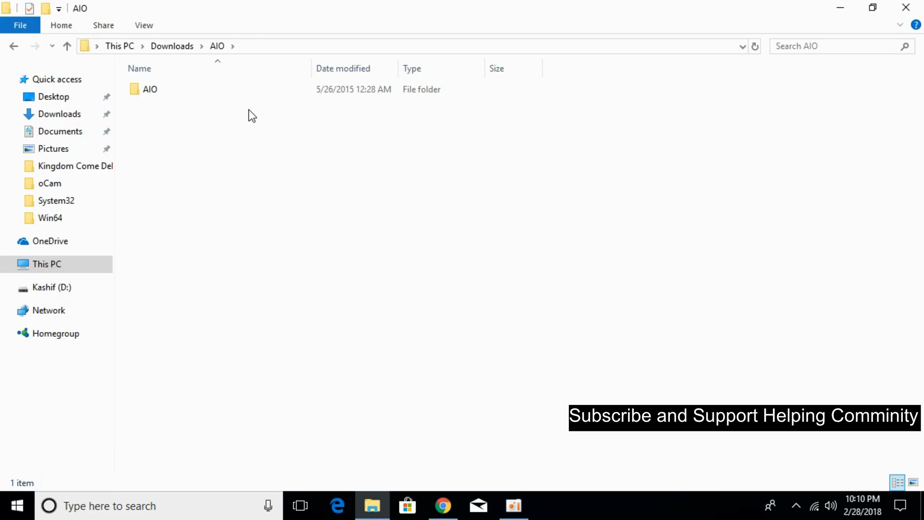
double_click(151, 89)
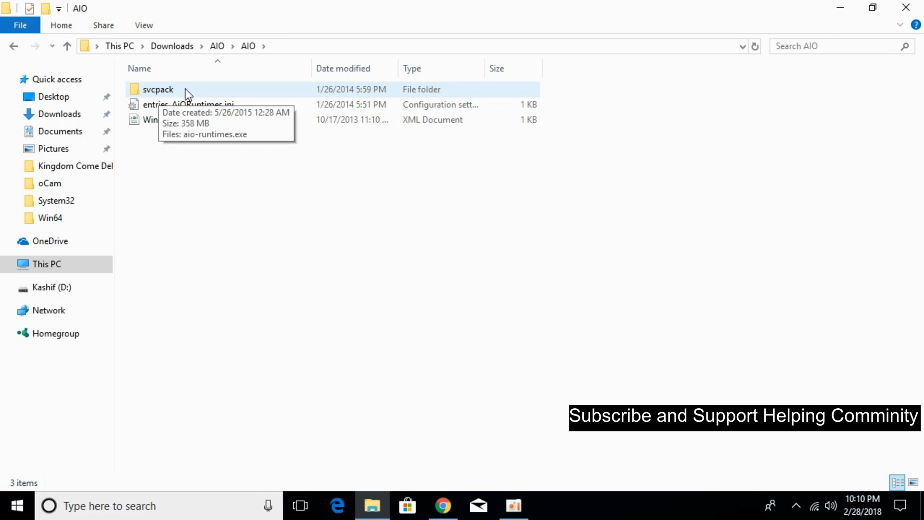
double_click(158, 89)
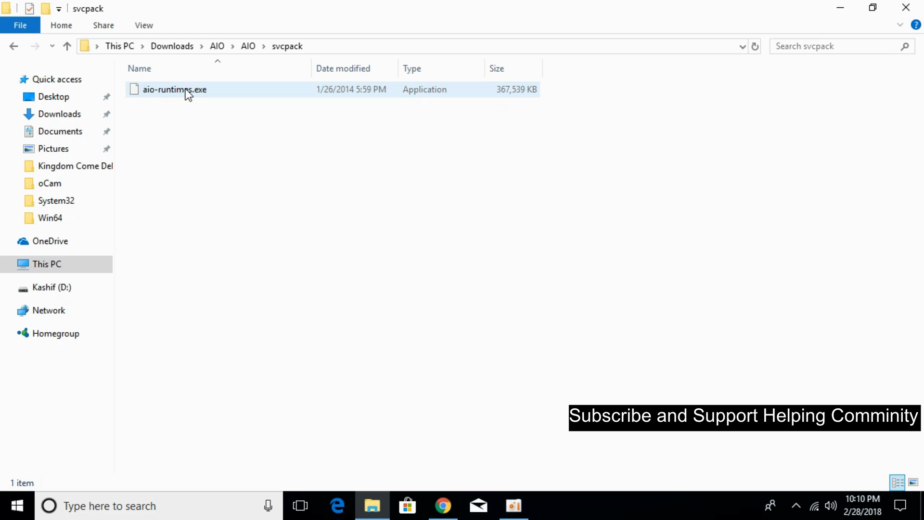
mouse_move(216, 93)
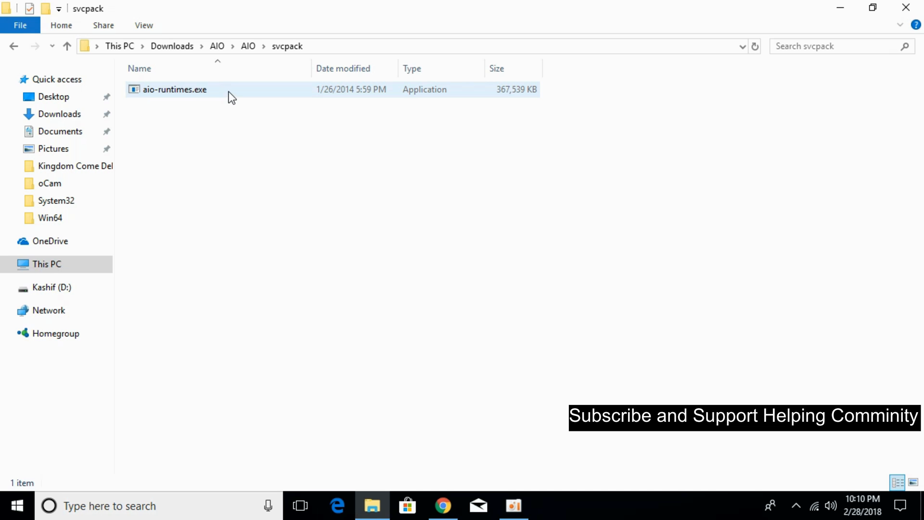
double_click(174, 89)
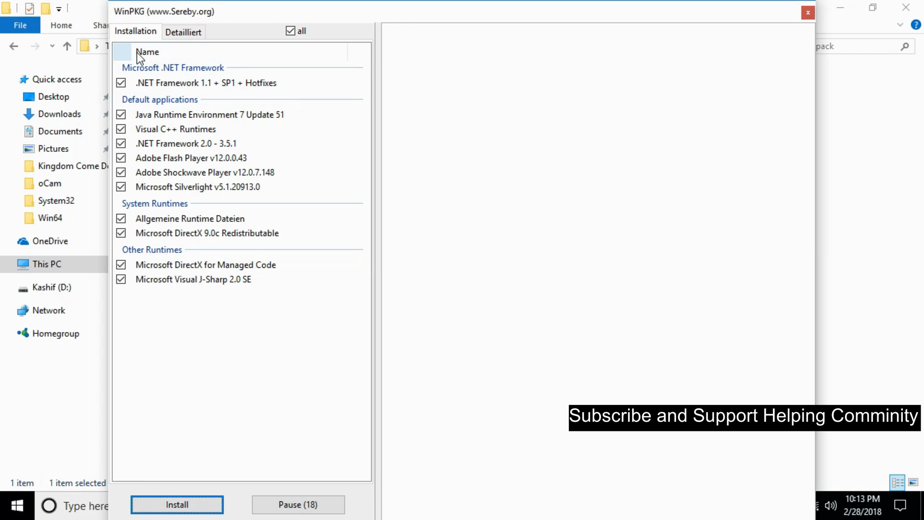
Step: Review the WinPKG Installation list with every runtime component checked
left_click(207, 83)
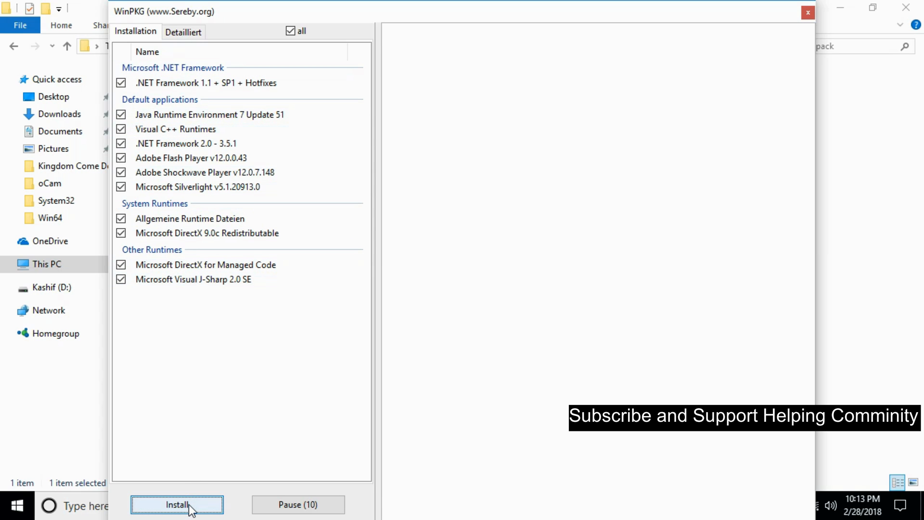
Step: Start installing all checked runtimes, with Java 7 Update 51 and Visual C++ 2005 progress logged
left_click(177, 504)
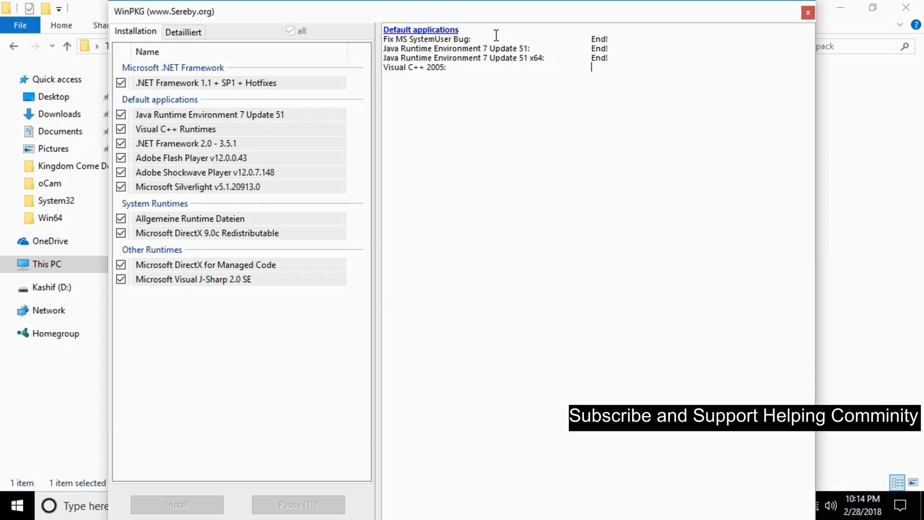
mouse_move(434, 48)
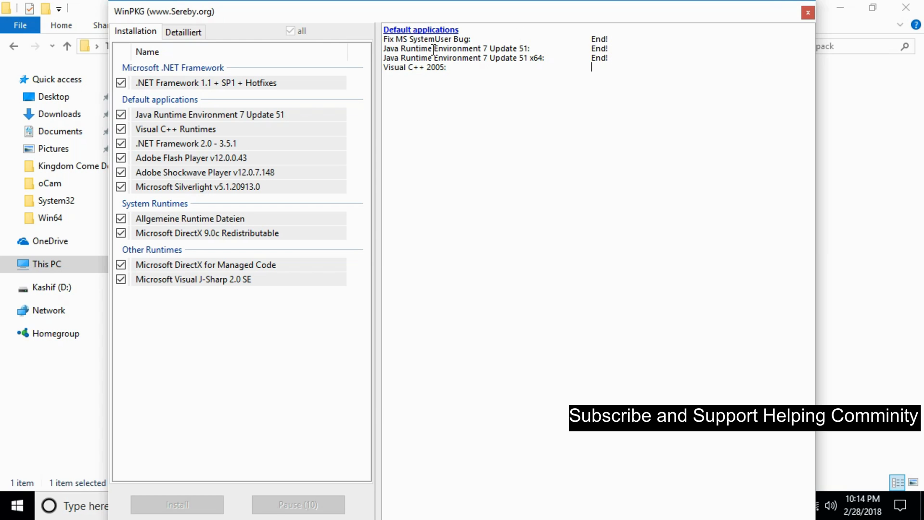
mouse_move(439, 78)
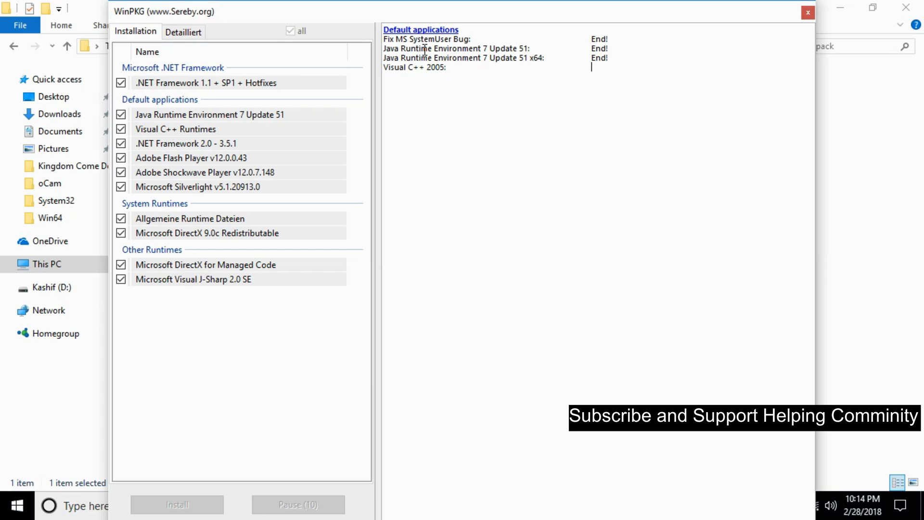
mouse_move(385, 48)
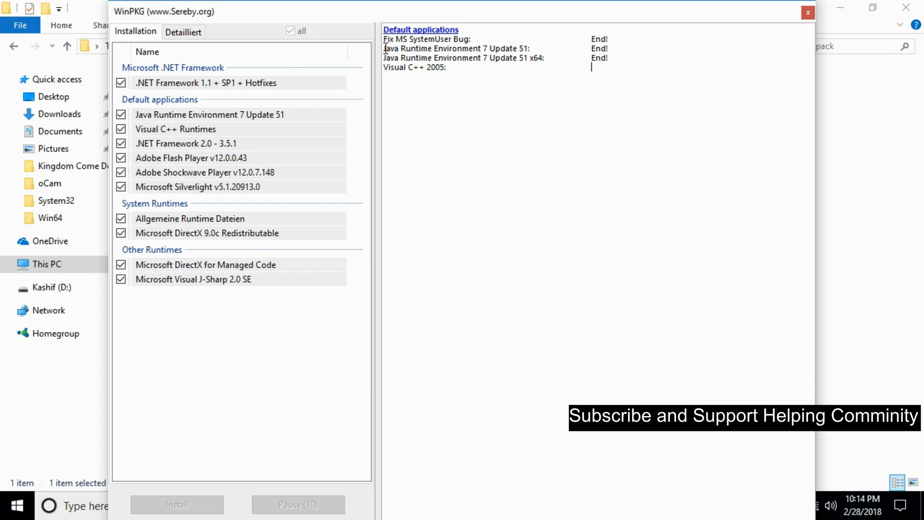